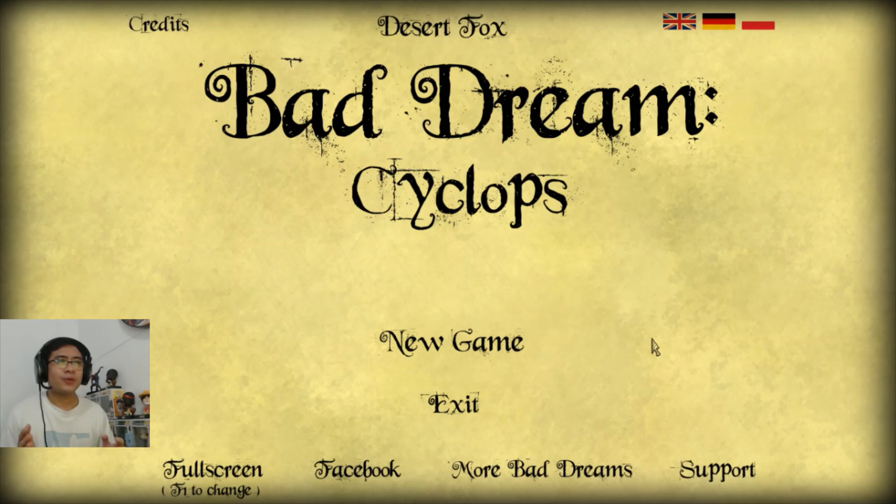
- Choose New Game on the title menu to open on the forest path
{"action": "left_click", "coordinate": [452, 341]}
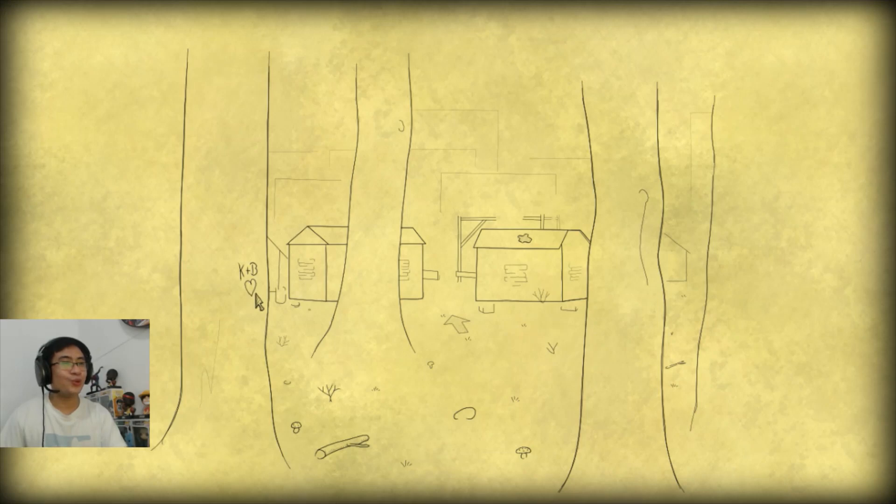
{"action": "mouse_move", "coordinate": [624, 368]}
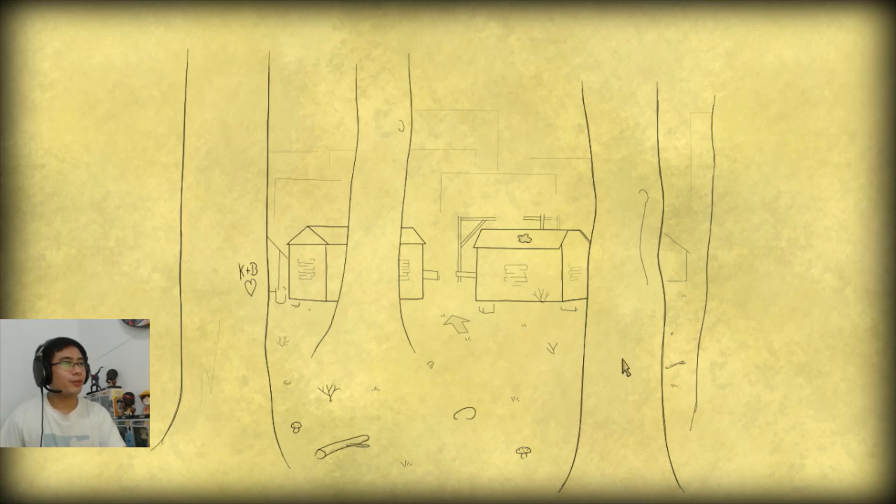
{"action": "mouse_move", "coordinate": [388, 260]}
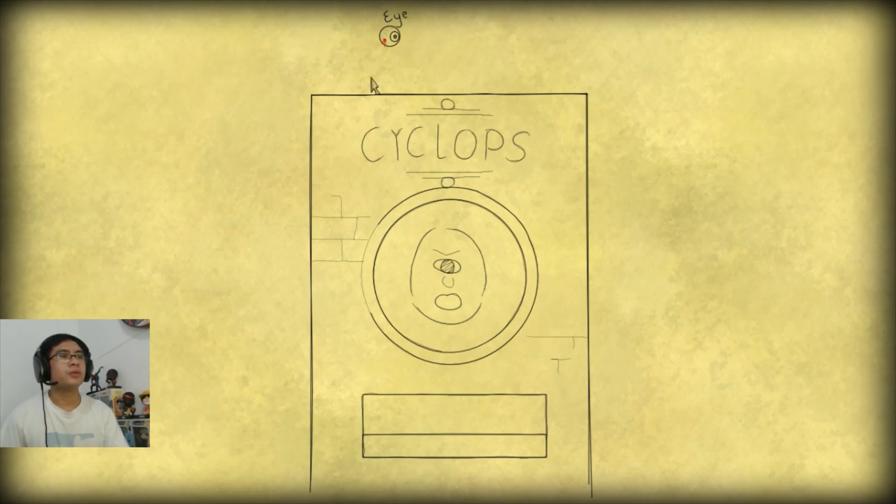
{"action": "mouse_move", "coordinate": [559, 328]}
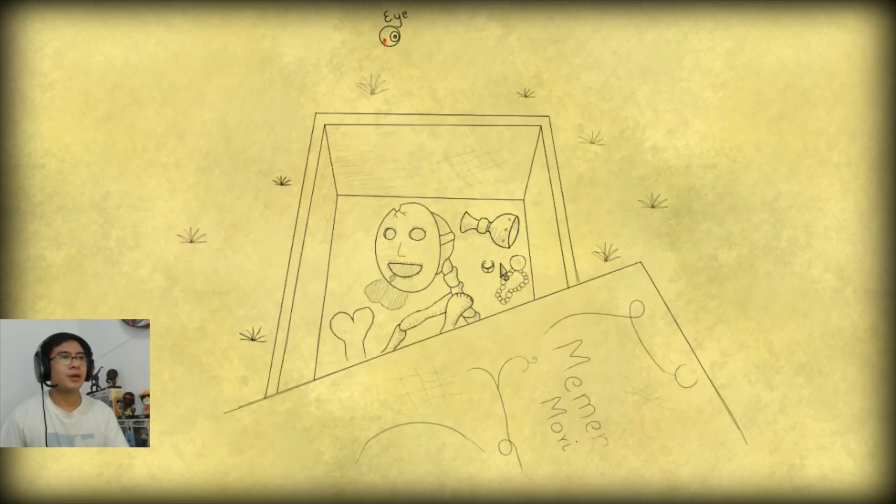
{"action": "mouse_move", "coordinate": [437, 325]}
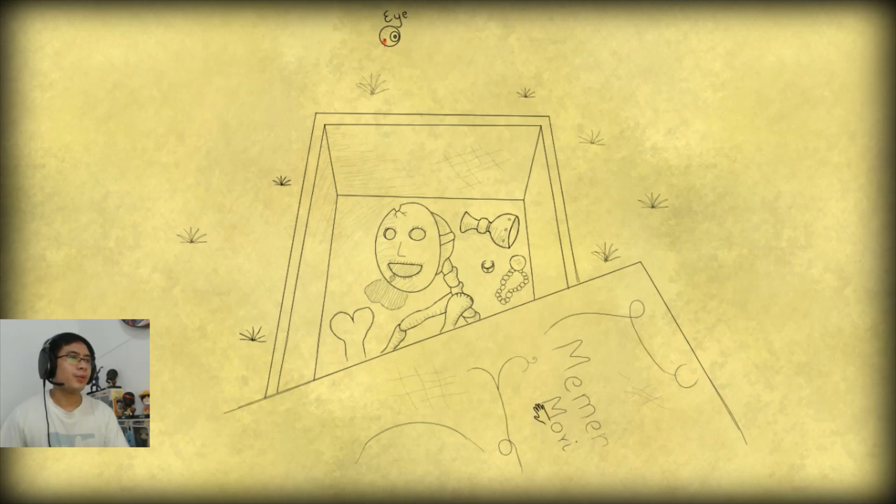
{"action": "mouse_move", "coordinate": [243, 303]}
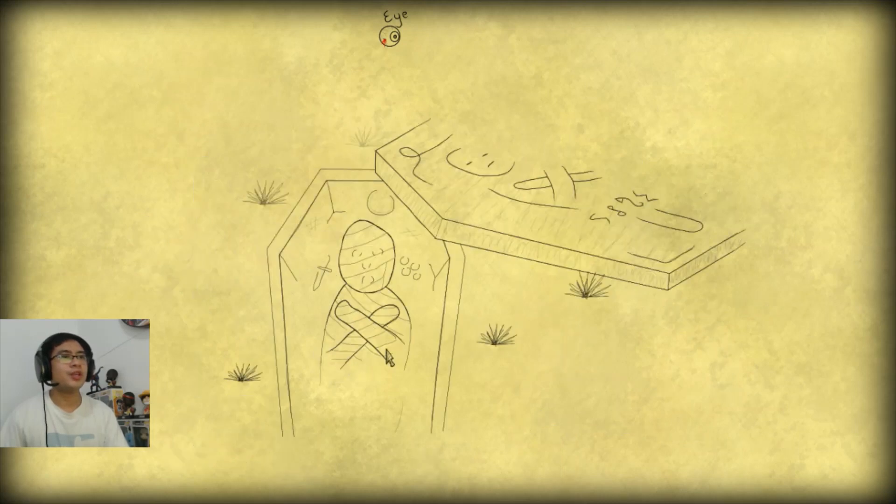
{"action": "mouse_move", "coordinate": [368, 434]}
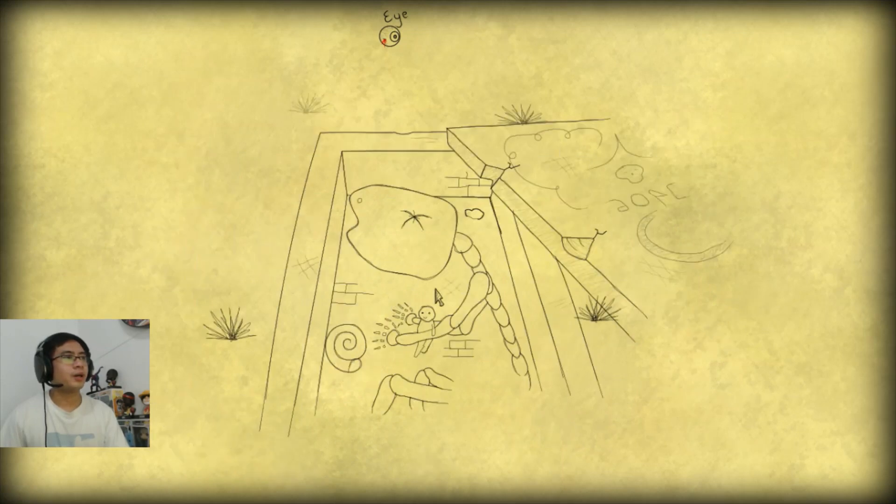
{"action": "mouse_move", "coordinate": [380, 211]}
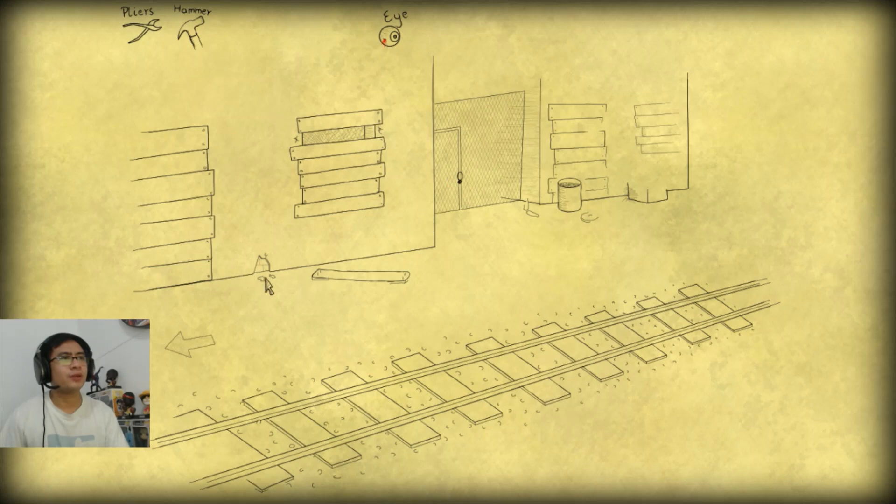
{"action": "mouse_move", "coordinate": [466, 188]}
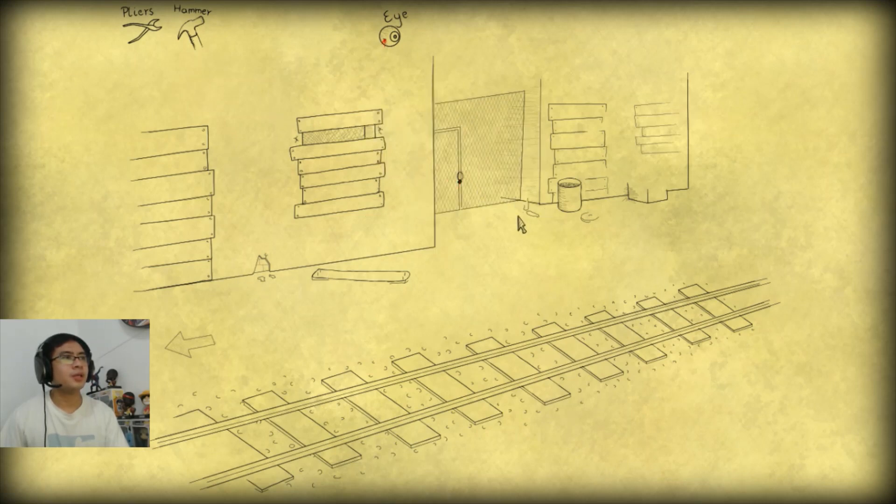
{"action": "mouse_move", "coordinate": [155, 43]}
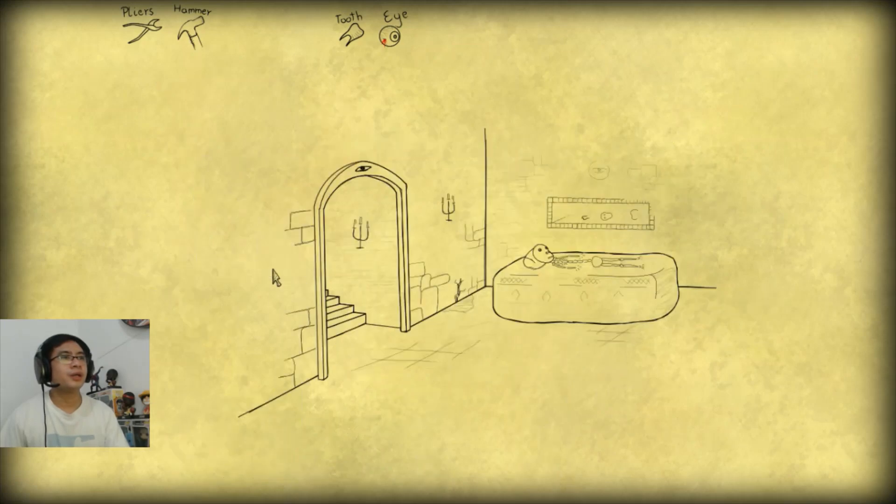
- Give the tooth to the skull and take the money bag for a coin
{"action": "left_click", "coordinate": [552, 260]}
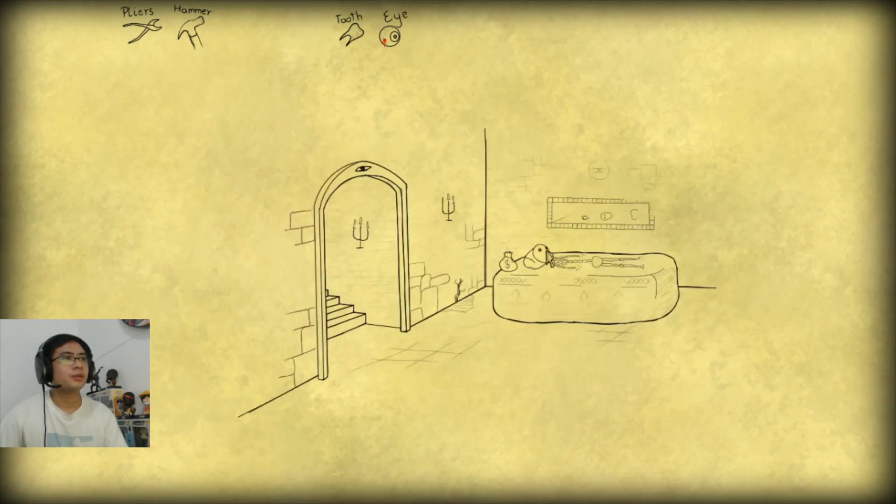
{"action": "left_click", "coordinate": [507, 262]}
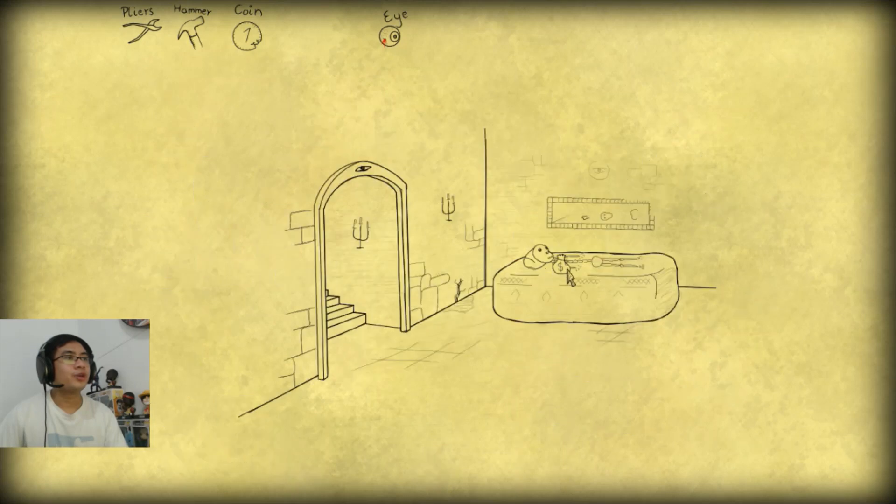
{"action": "mouse_move", "coordinate": [460, 257]}
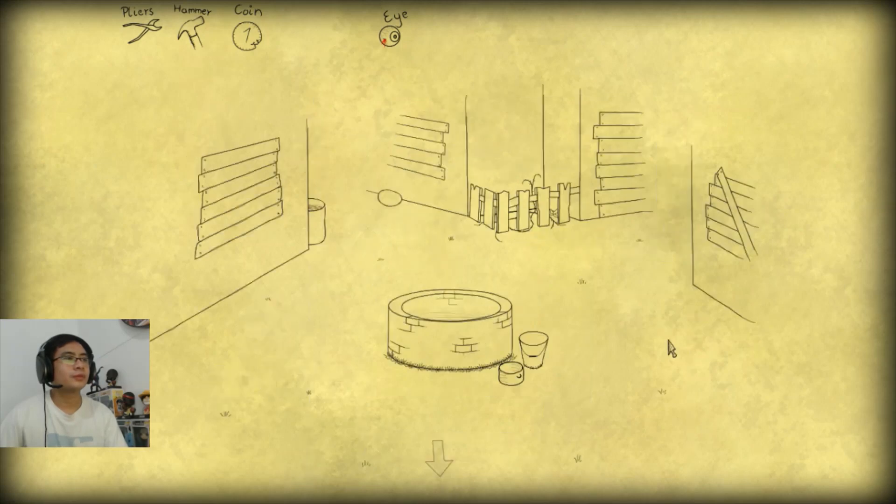
{"action": "mouse_move", "coordinate": [554, 342]}
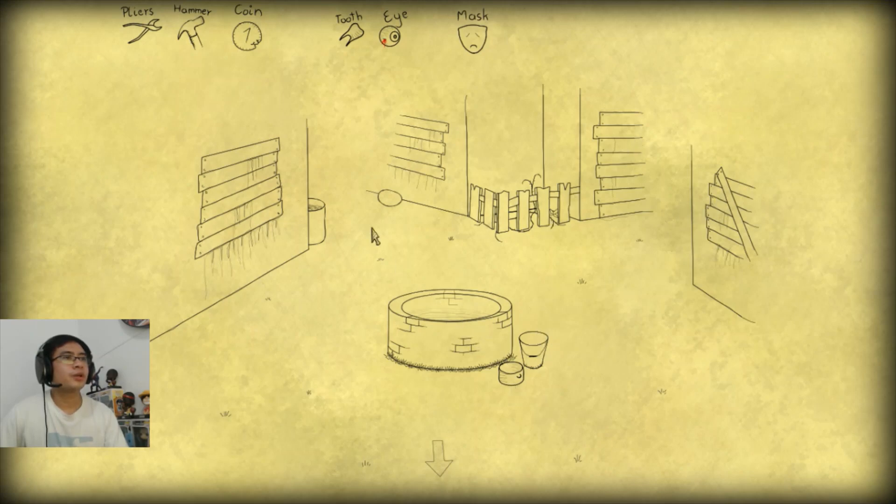
- Leave the well square carrying the mask and second tooth, heading into the crypt
{"action": "left_click", "coordinate": [438, 454]}
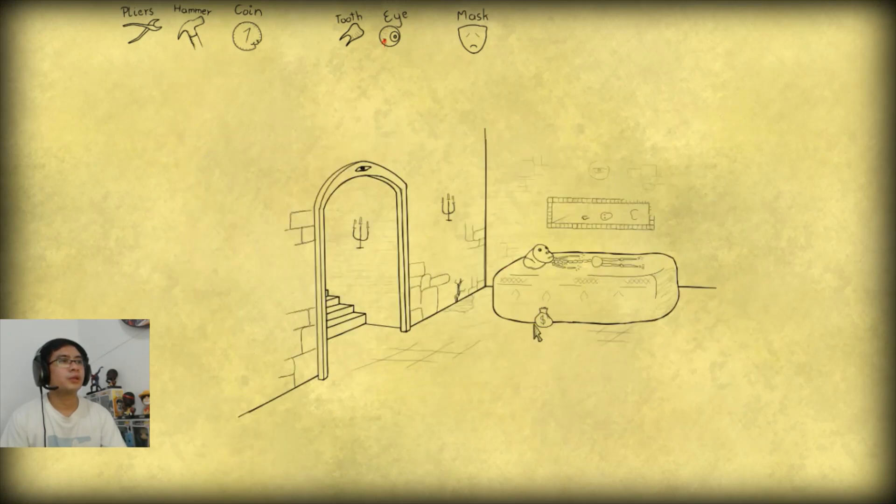
- Use the mask and tooth at the castle gate to get dentures, then head for the graveyard
{"action": "left_click", "coordinate": [539, 325]}
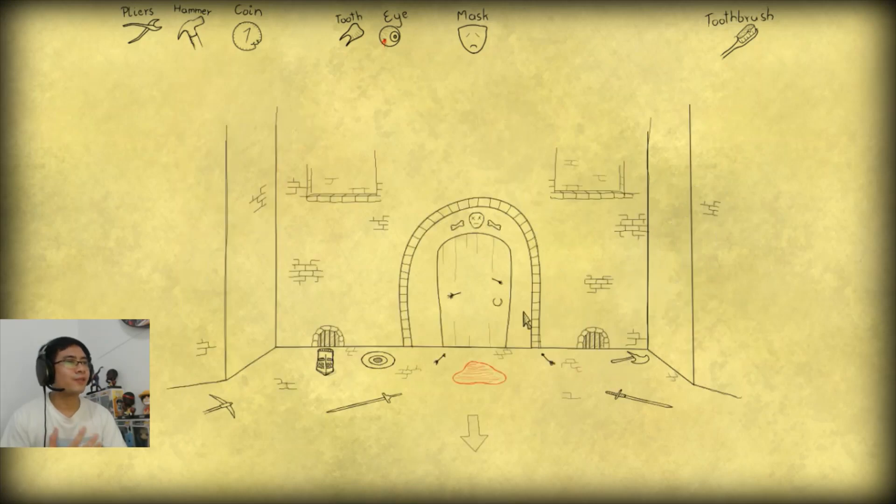
{"action": "left_click", "coordinate": [474, 431]}
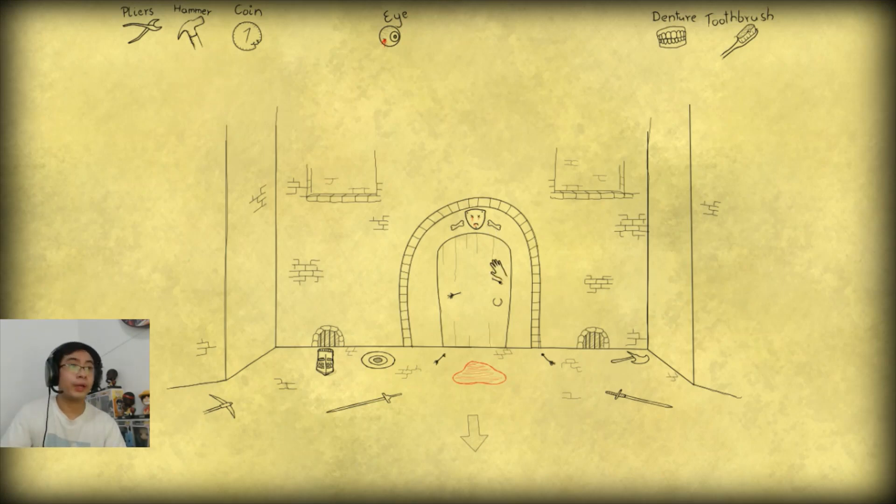
{"action": "left_click", "coordinate": [473, 435]}
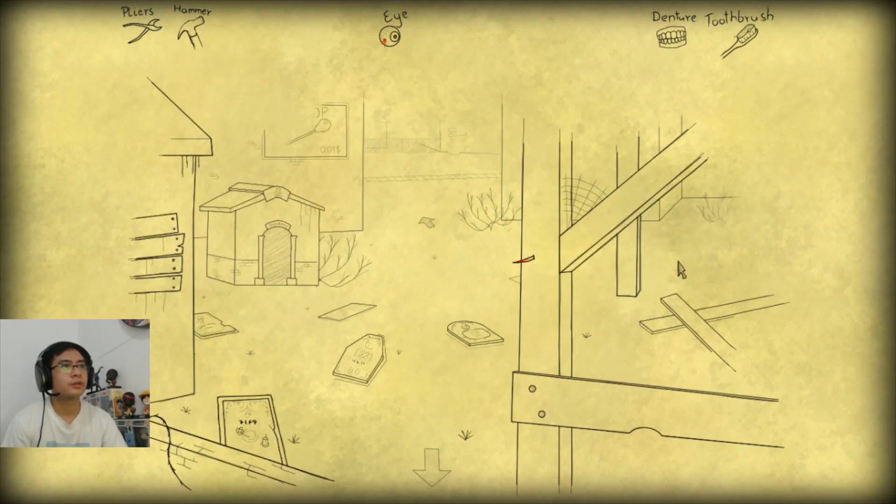
{"action": "mouse_move", "coordinate": [320, 400]}
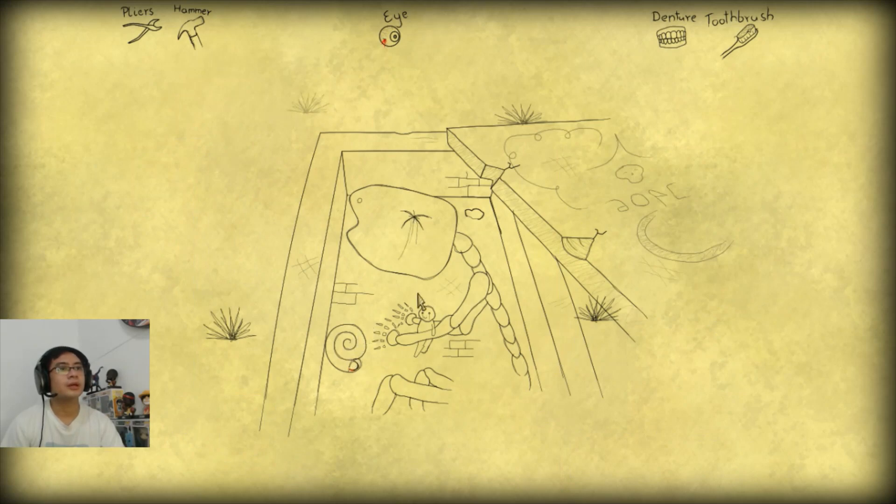
{"action": "mouse_move", "coordinate": [451, 243]}
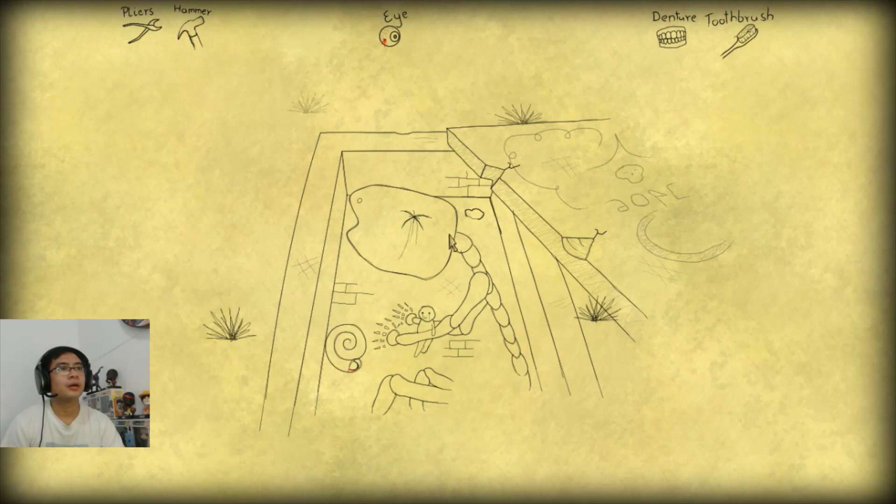
{"action": "mouse_move", "coordinate": [426, 229]}
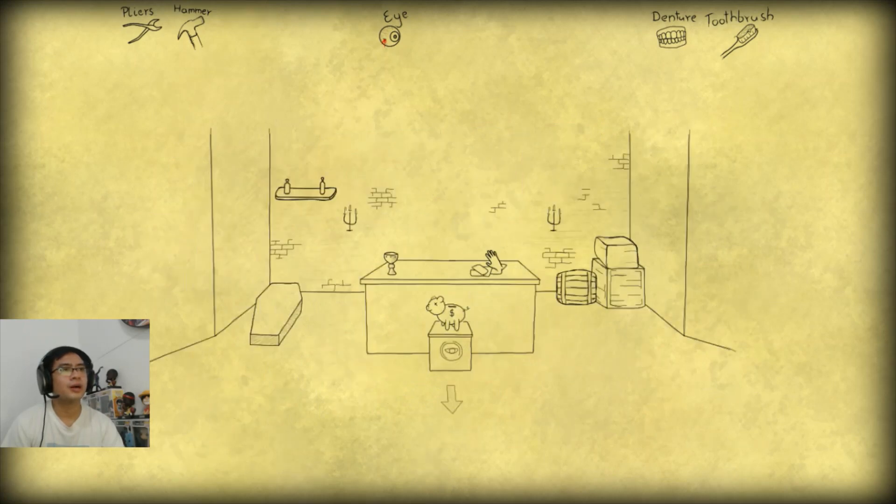
- Walk from the crypt through the castle gate back to the graveyard
{"action": "left_click", "coordinate": [451, 399]}
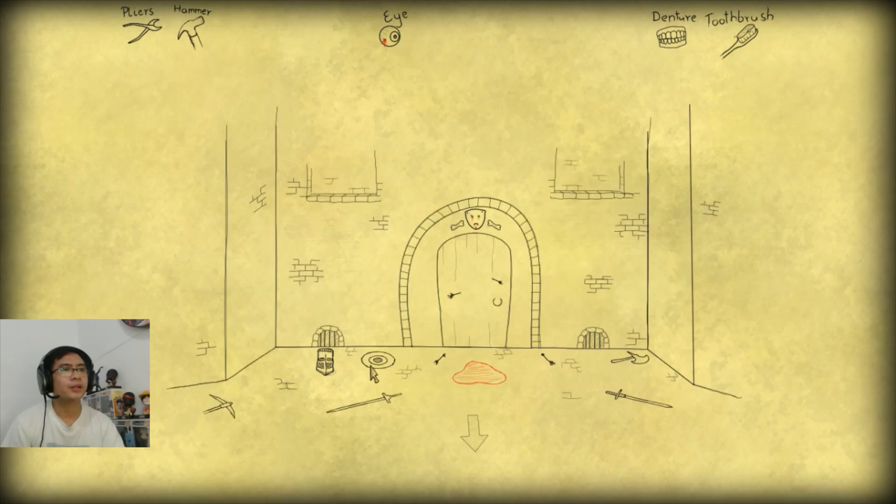
{"action": "left_click", "coordinate": [474, 425]}
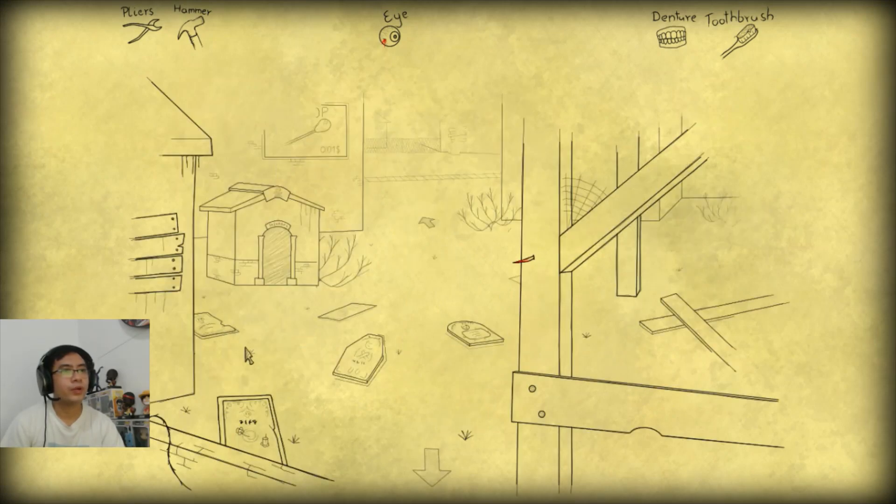
{"action": "mouse_move", "coordinate": [480, 359]}
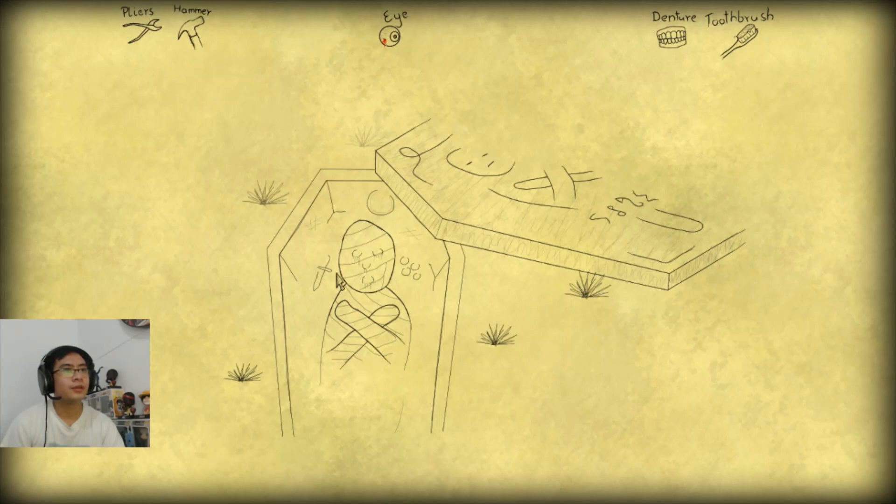
{"action": "mouse_move", "coordinate": [402, 220]}
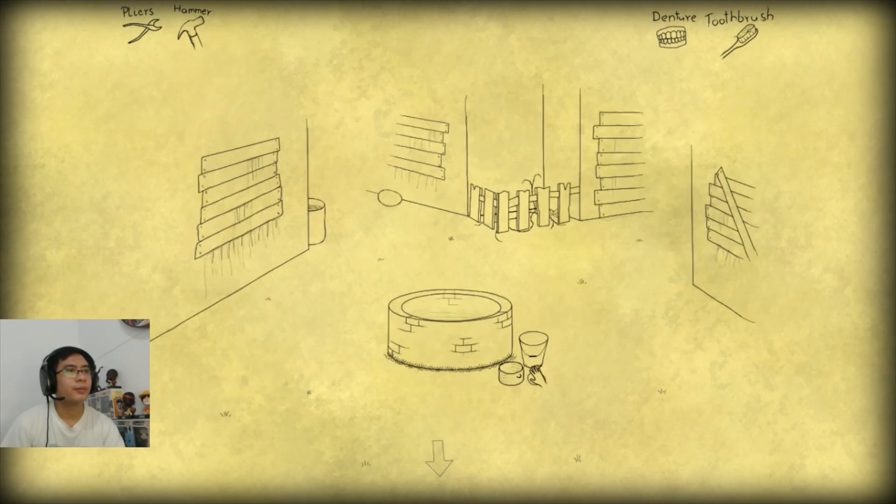
- Pick up the keys in the graveyard and walk to the railway street
{"action": "left_click", "coordinate": [438, 454]}
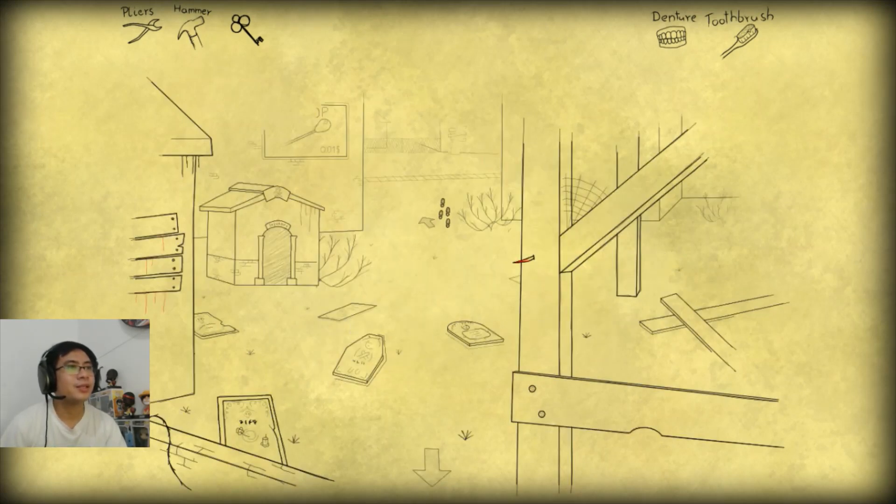
{"action": "left_click", "coordinate": [435, 465]}
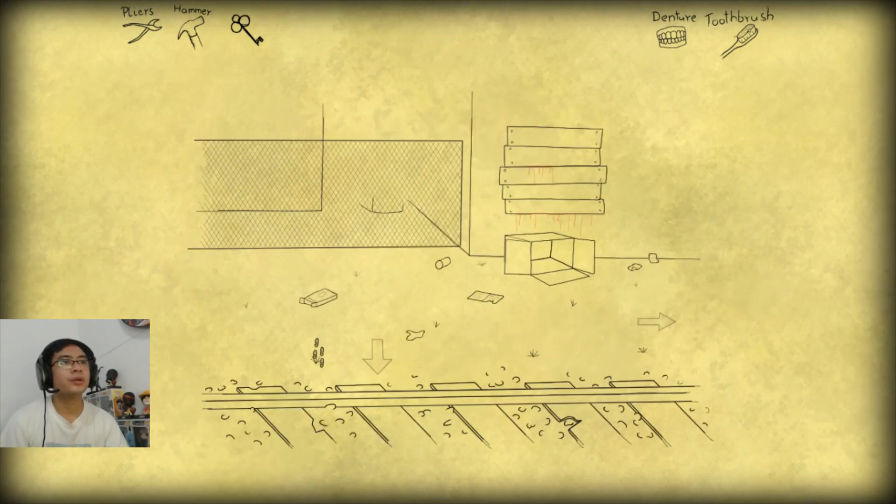
- Move into the alley and trade the keys for a crowbar
{"action": "left_click", "coordinate": [654, 321]}
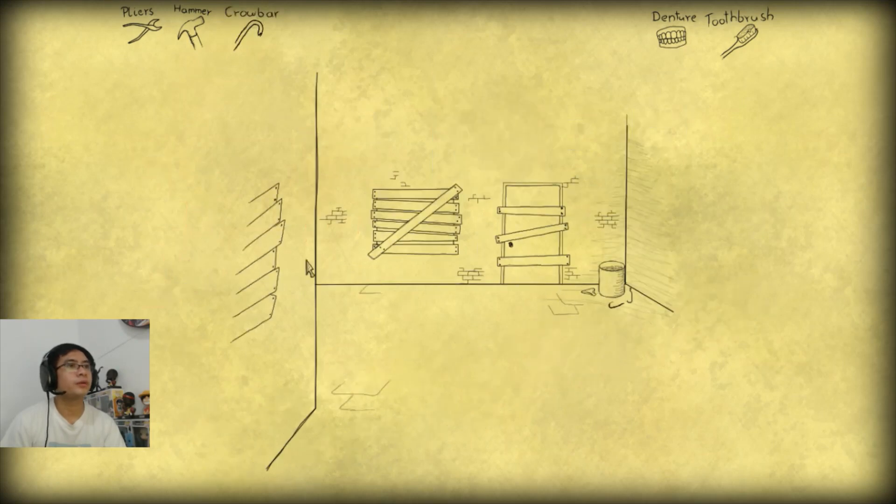
{"action": "left_click", "coordinate": [537, 246]}
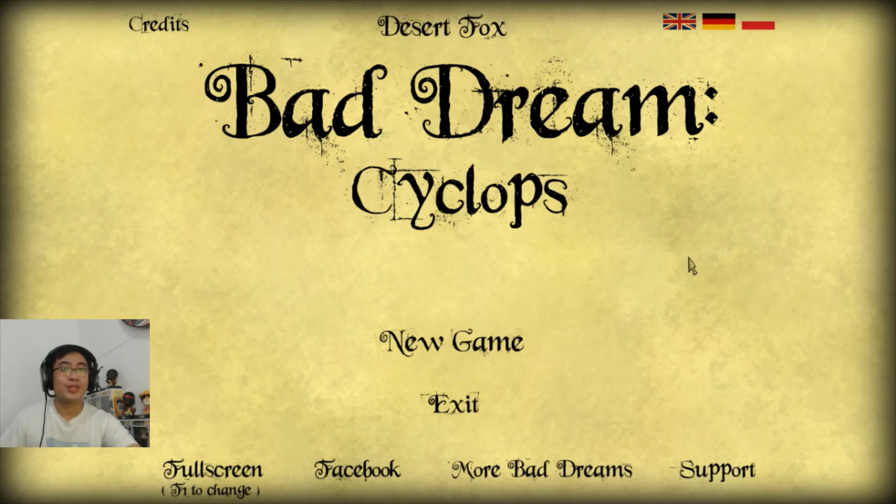
{"action": "mouse_move", "coordinate": [563, 280]}
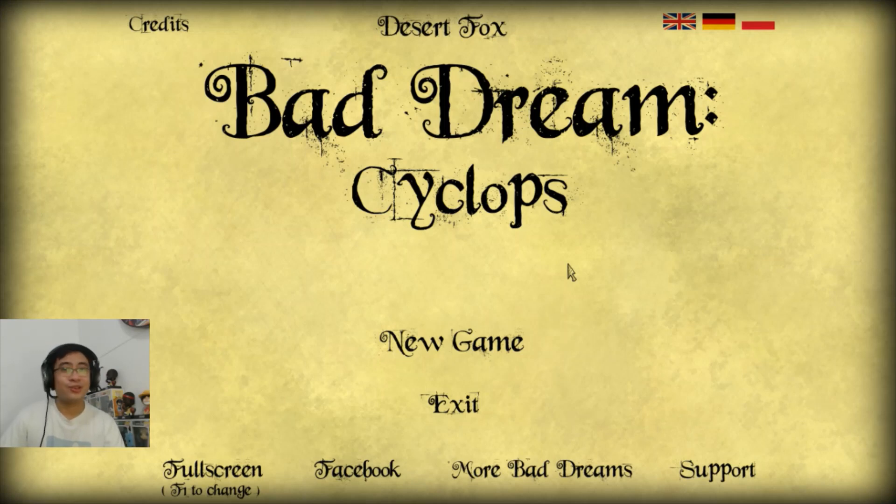
{"action": "mouse_move", "coordinate": [579, 276]}
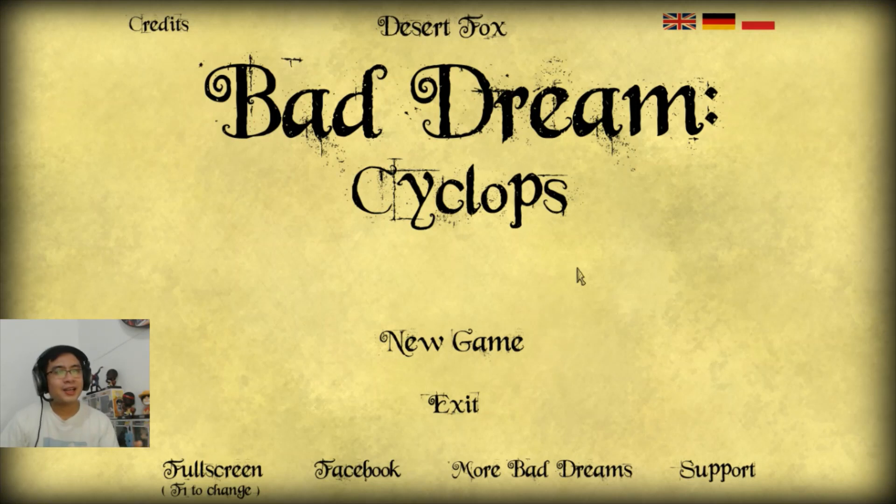